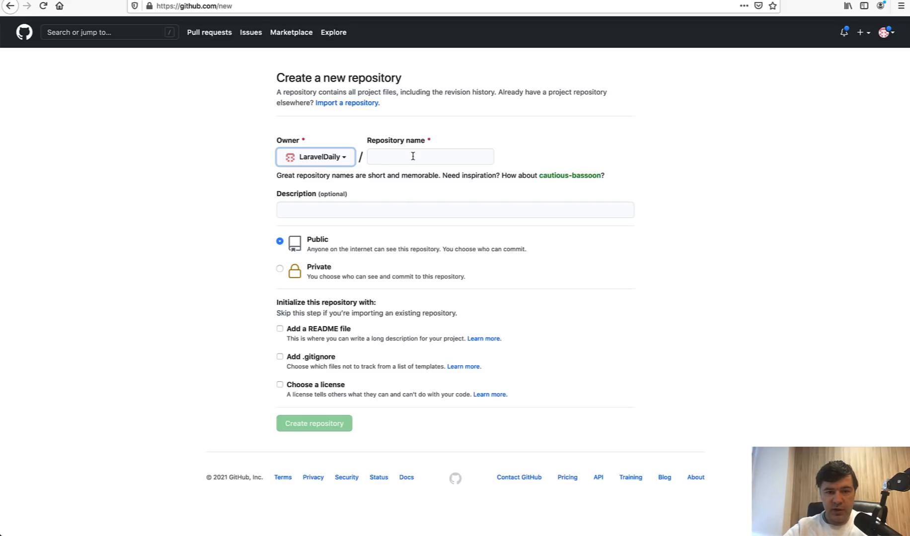
# Create the private repository Git-Example with no starter files.
pyautogui.write('Git-Example')
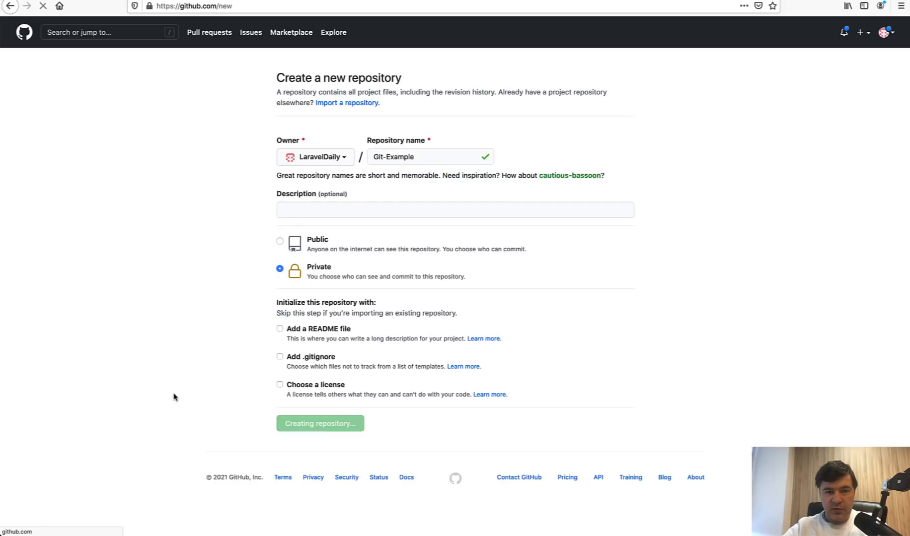
pyautogui.click(320, 423)
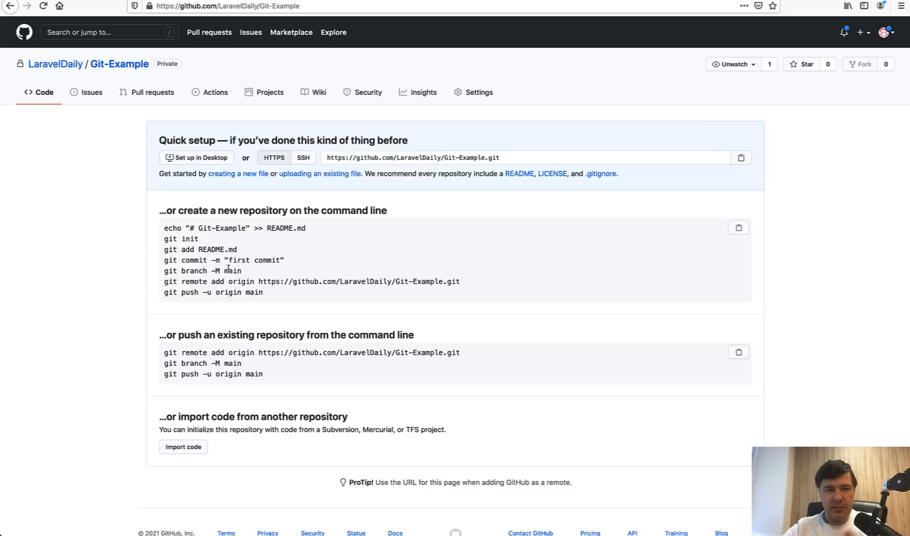
pyautogui.moveTo(229, 281)
pyautogui.write('laravel new laravel')
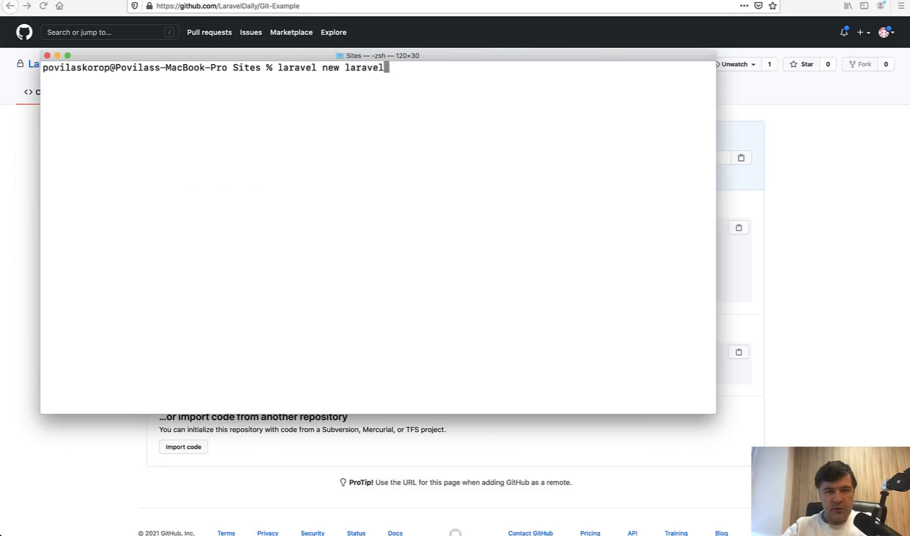
# Generate the laravel project, stage all files and commit them as a fresh Laravel install.
pyautogui.press('enter')
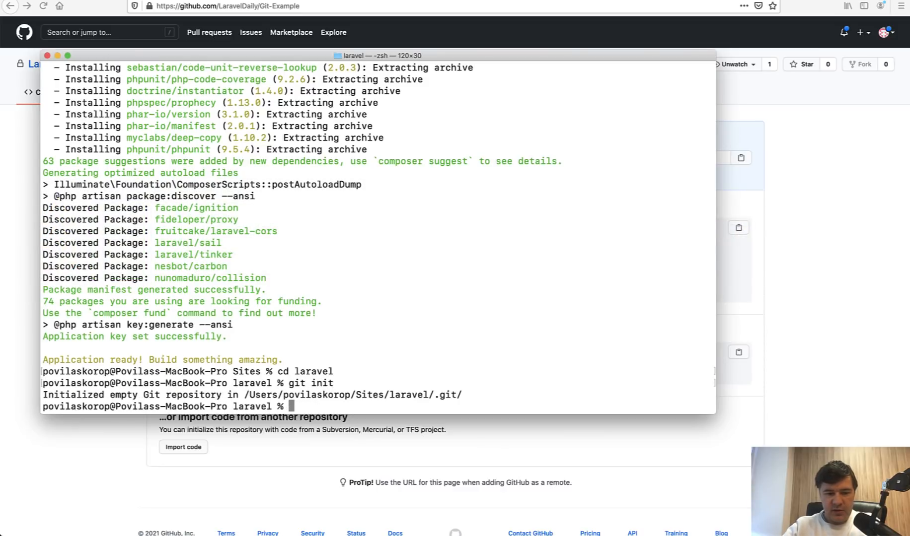
pyautogui.write('git add .')
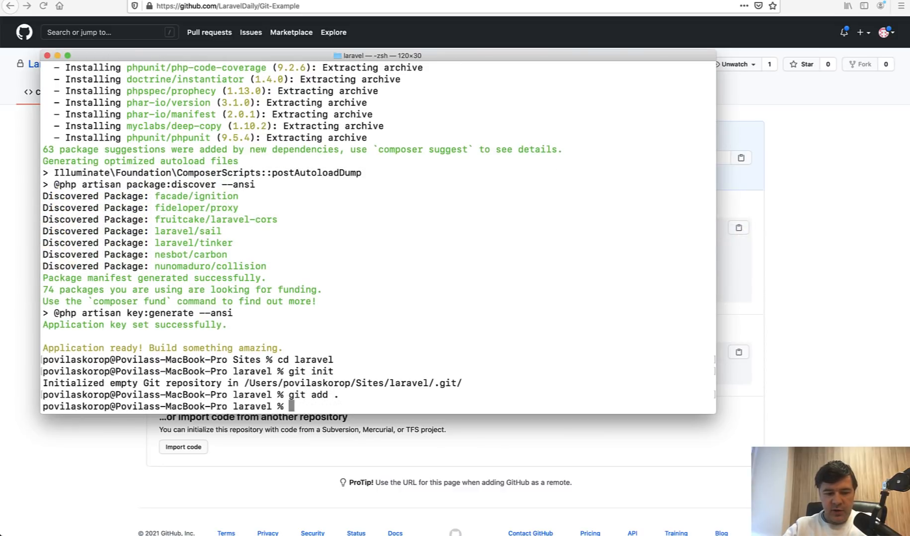
pyautogui.write('git commit -m')
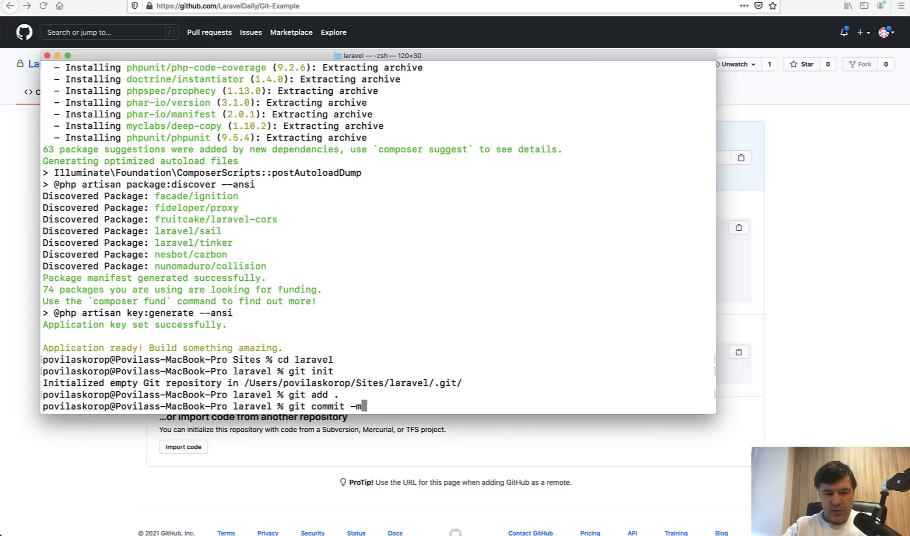
pyautogui.write('"Fresh L')
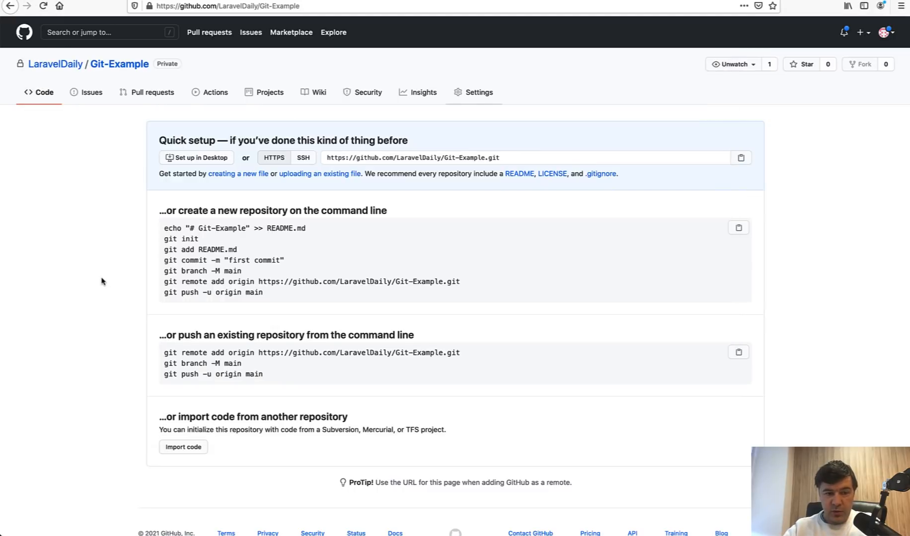
pyautogui.moveTo(196, 283)
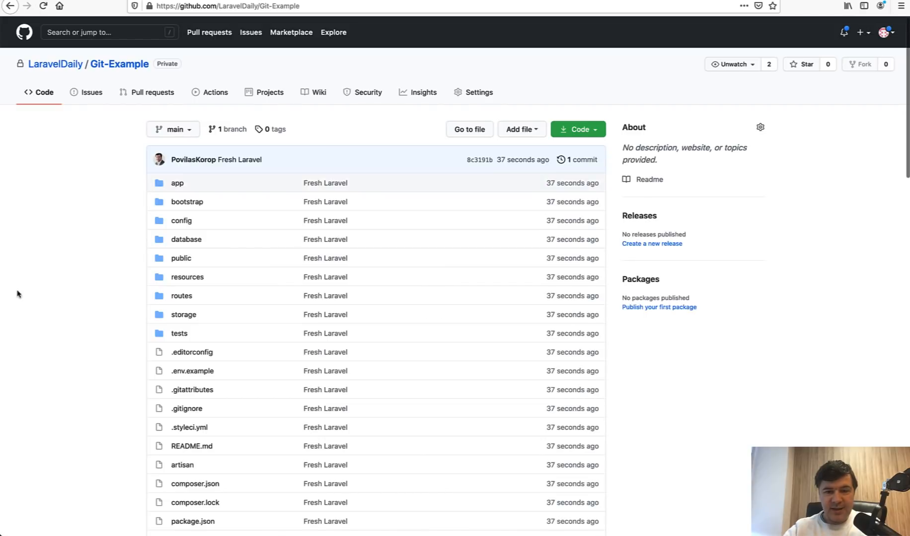
pyautogui.moveTo(81, 303)
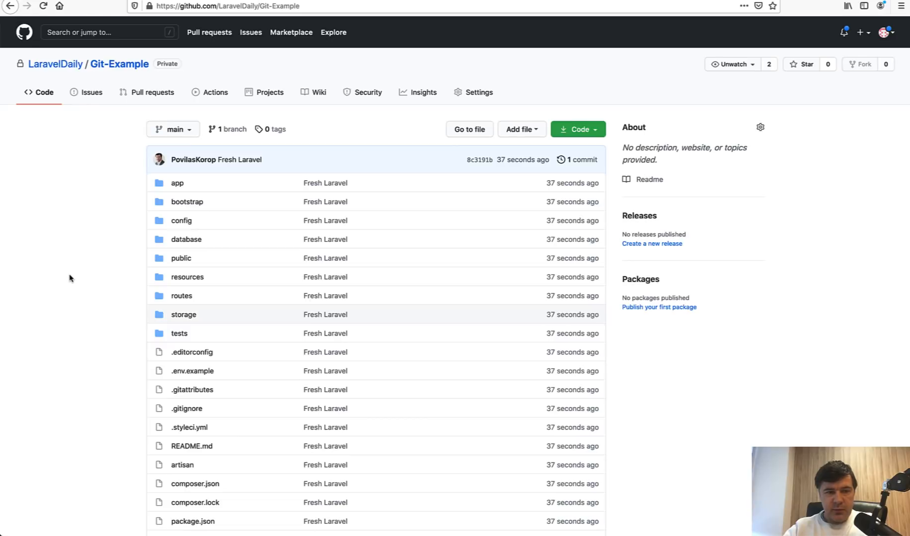
# Create the develop branch from main via the branch dropdown.
pyautogui.click(173, 129)
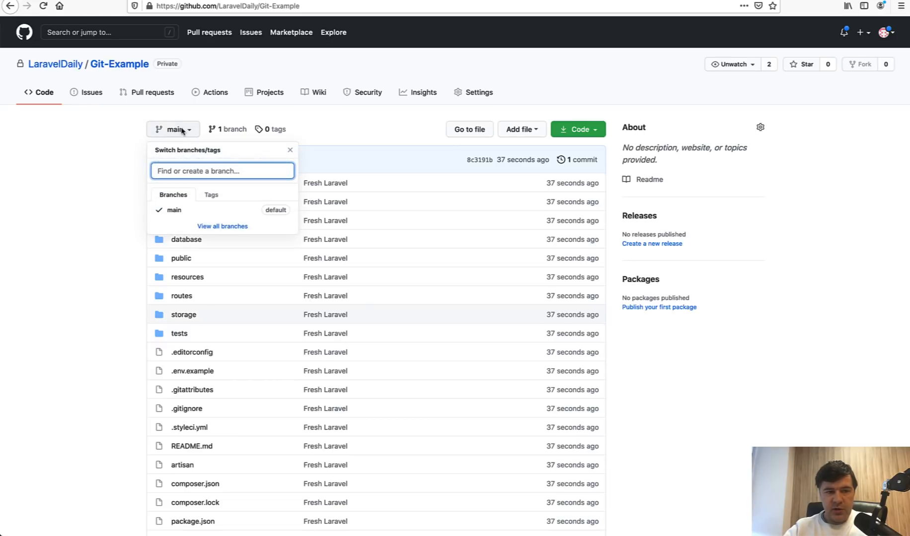
pyautogui.write('devel')
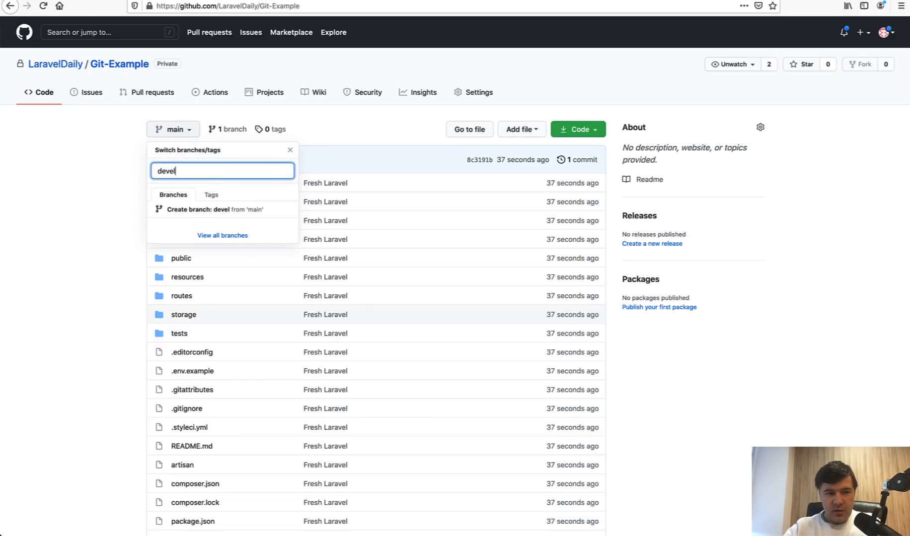
pyautogui.write('op')
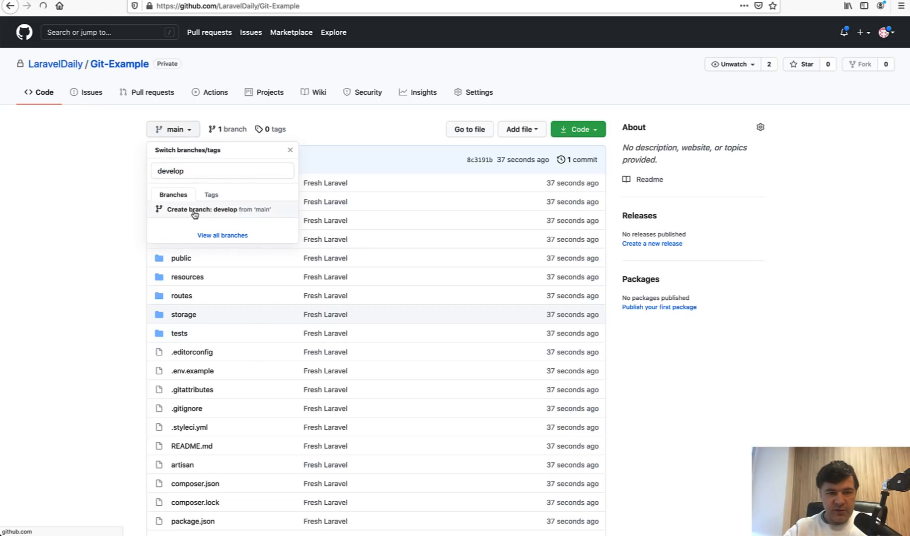
pyautogui.click(214, 210)
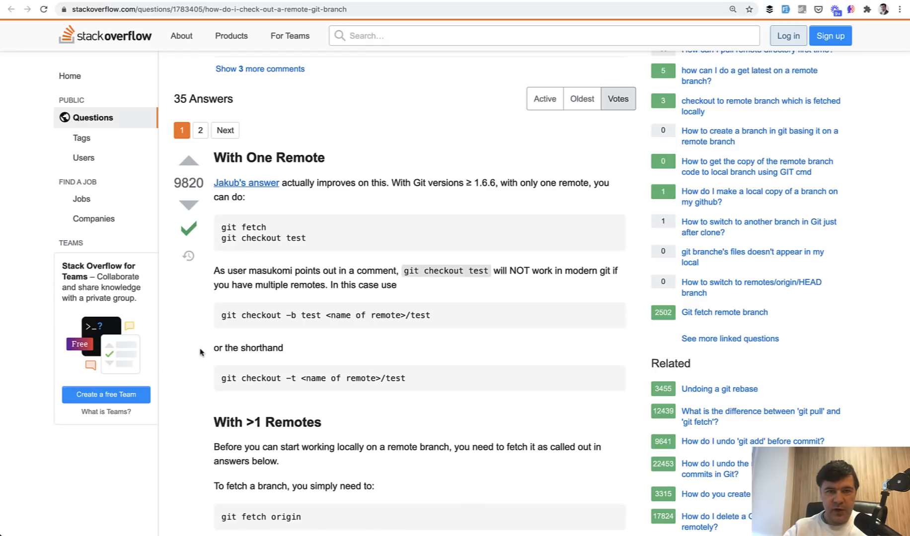
pyautogui.moveTo(202, 351)
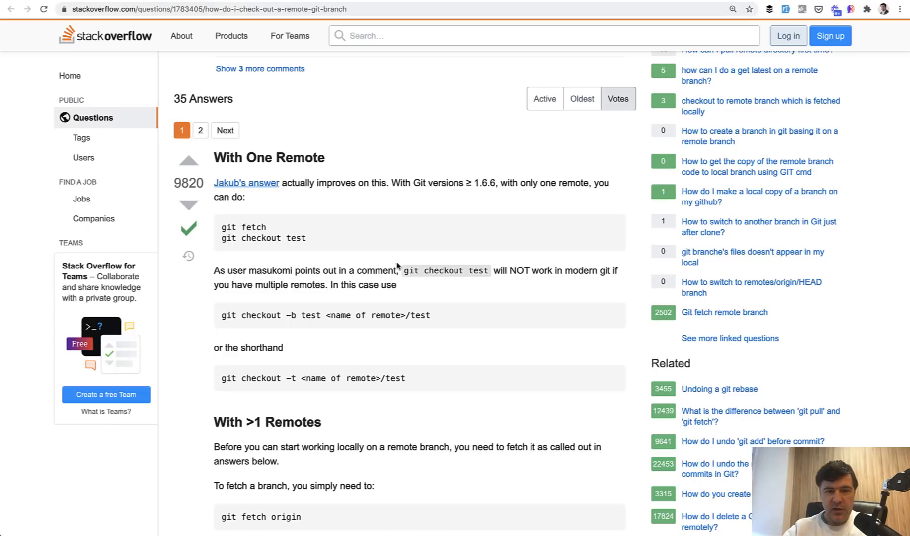
pyautogui.moveTo(380, 241)
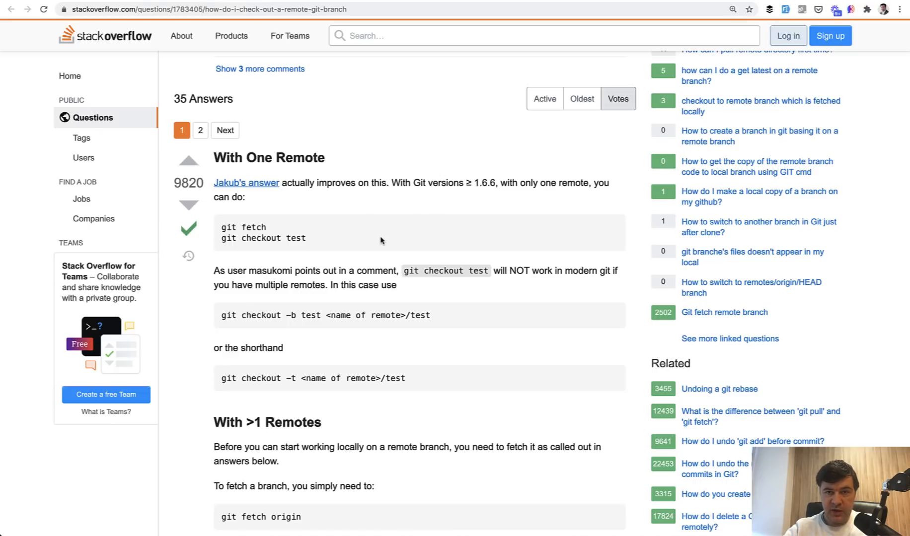
# Return to the Terminal window in the laravel project folder.
pyautogui.click(184, 250)
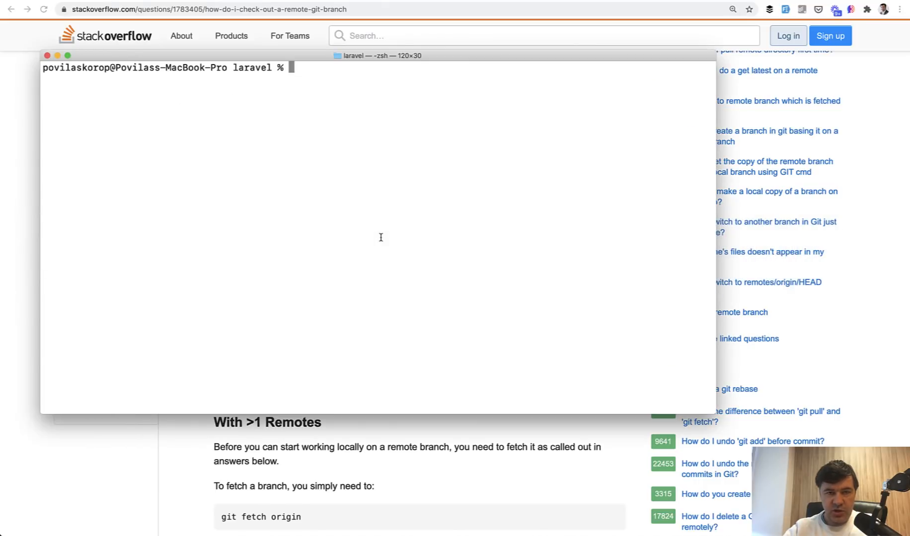
# Check status, fetch origin and check out develop tracking origin/develop.
pyautogui.write('g')
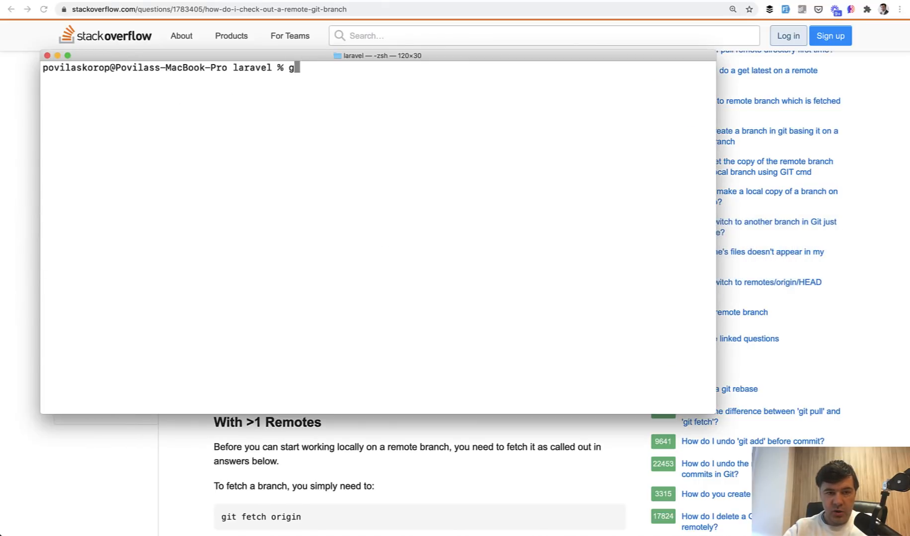
pyautogui.write('it status')
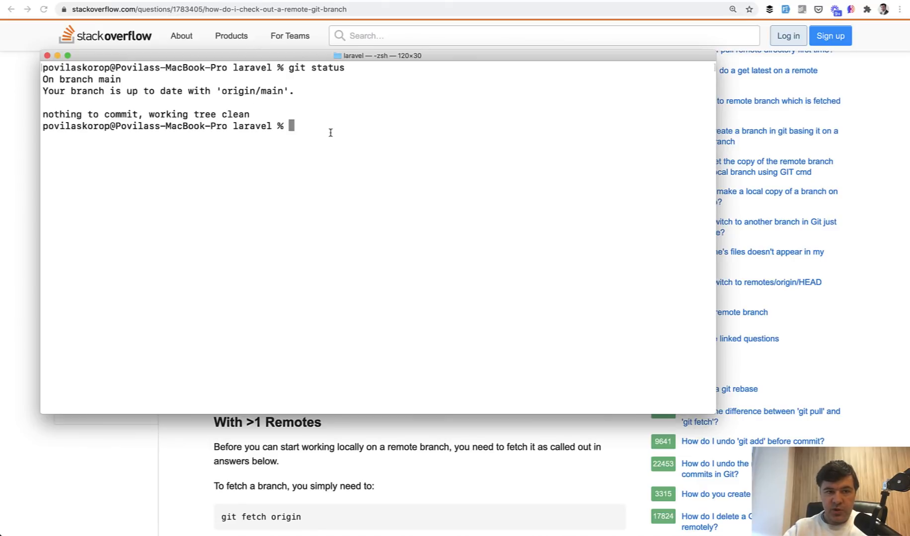
pyautogui.moveTo(270, 205)
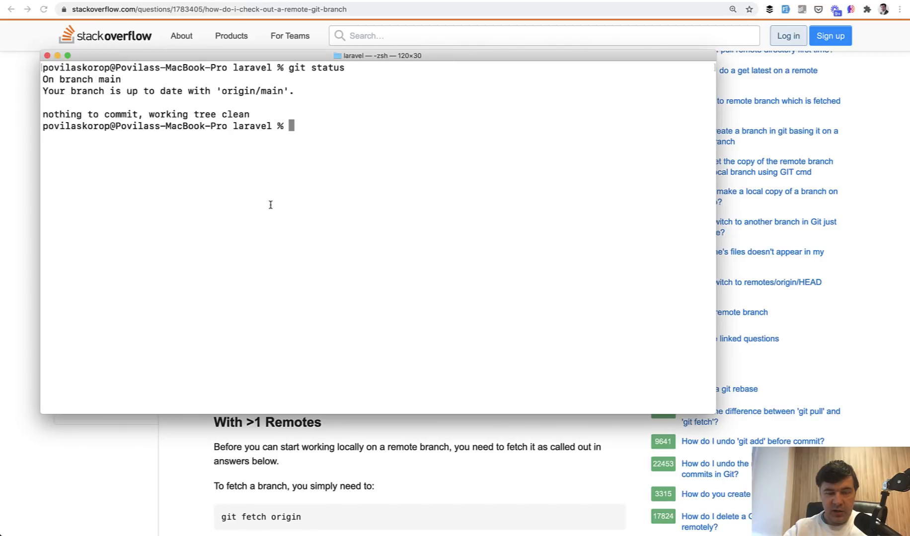
pyautogui.write('git fetch')
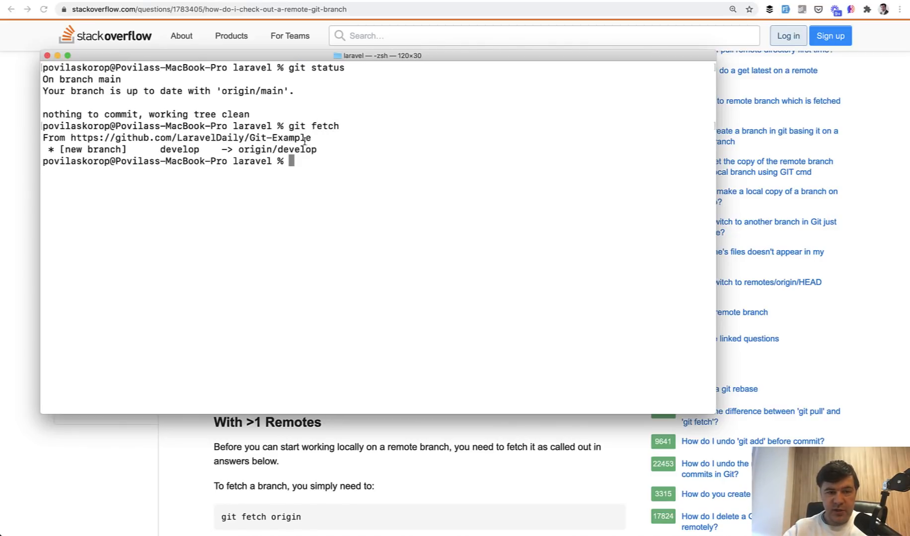
pyautogui.moveTo(227, 212)
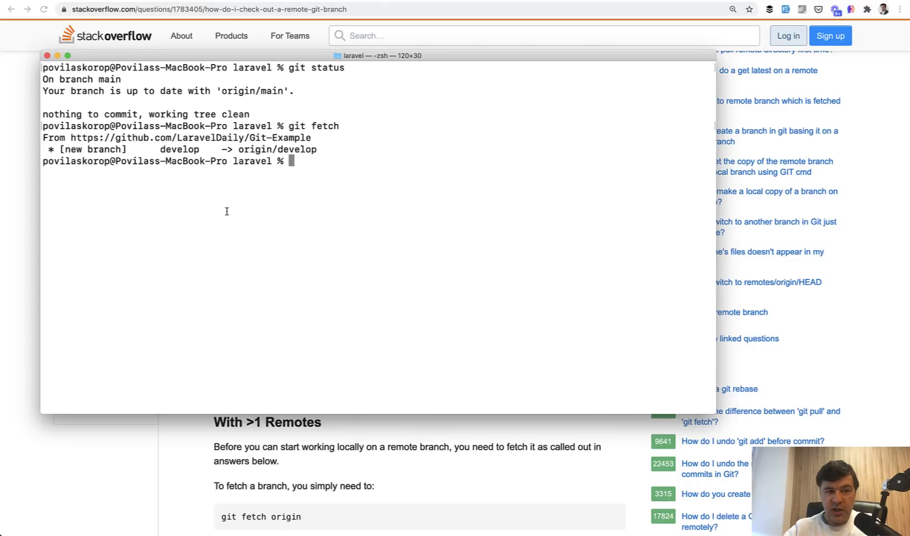
pyautogui.write('git checkout develop')
pyautogui.write('git status')
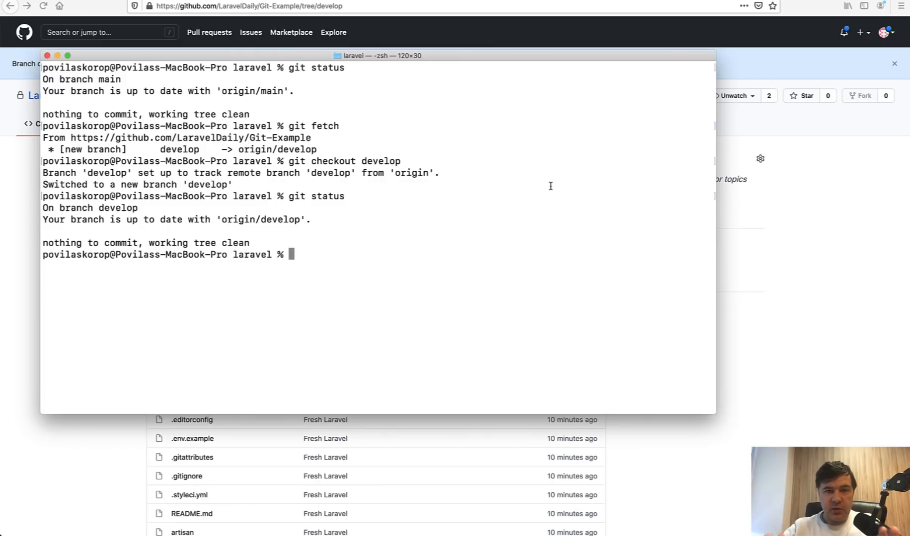
# Check out a new breeze-install branch off develop.
pyautogui.write('git ch')
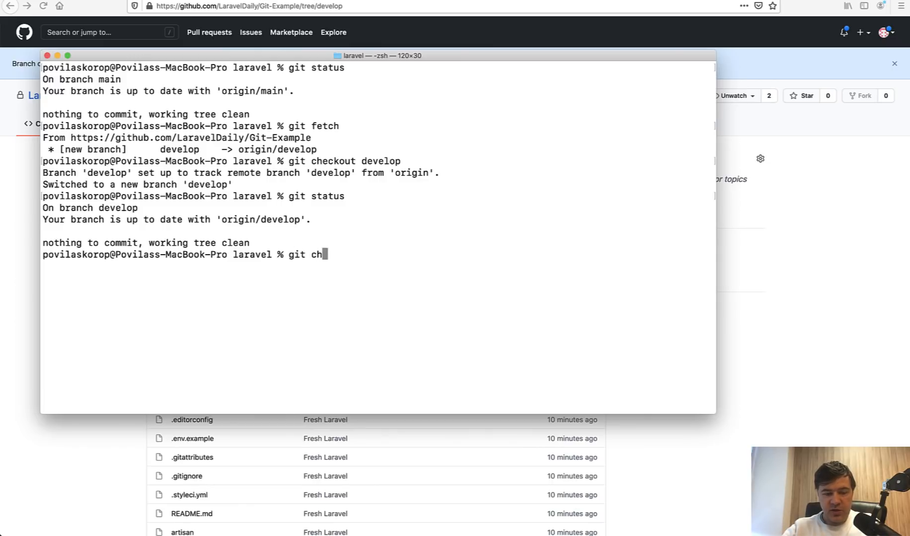
pyautogui.write('eckout -b')
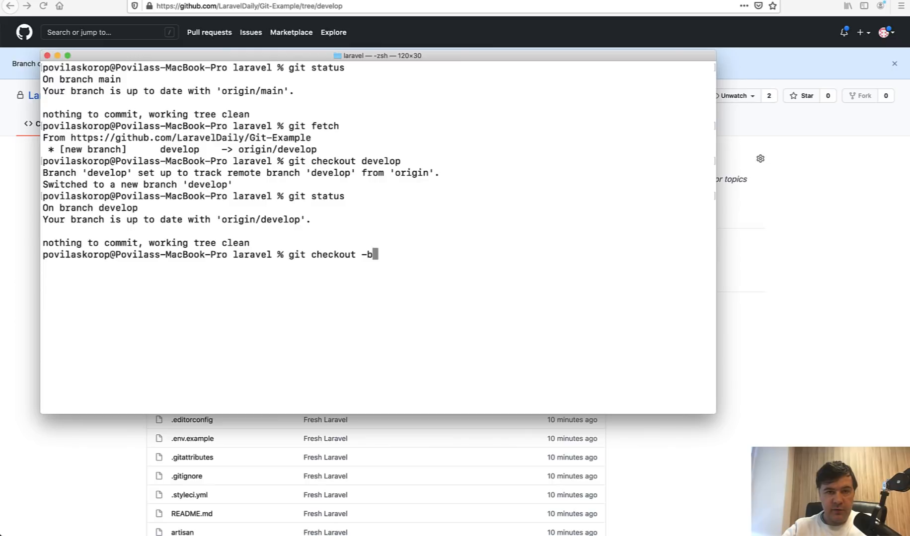
pyautogui.write('" "')
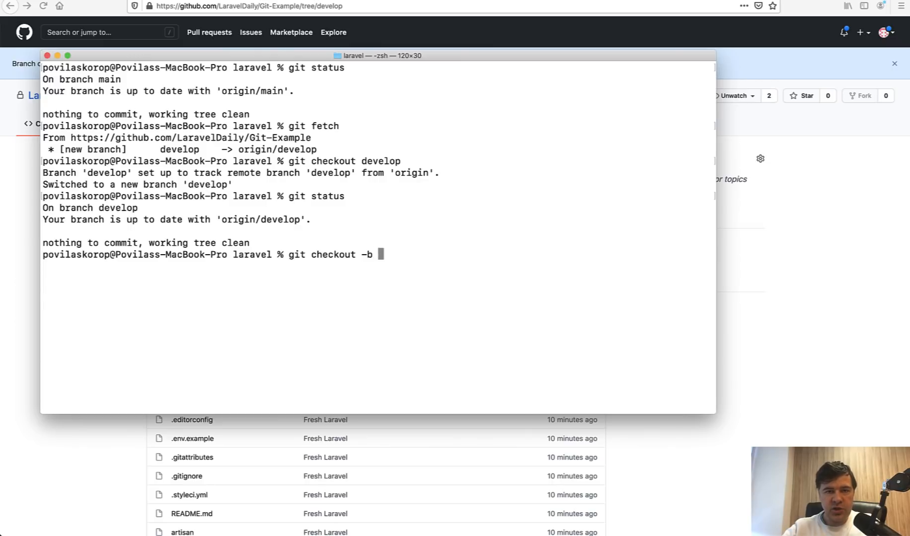
pyautogui.write('breeze-install')
pyautogui.write('git status')
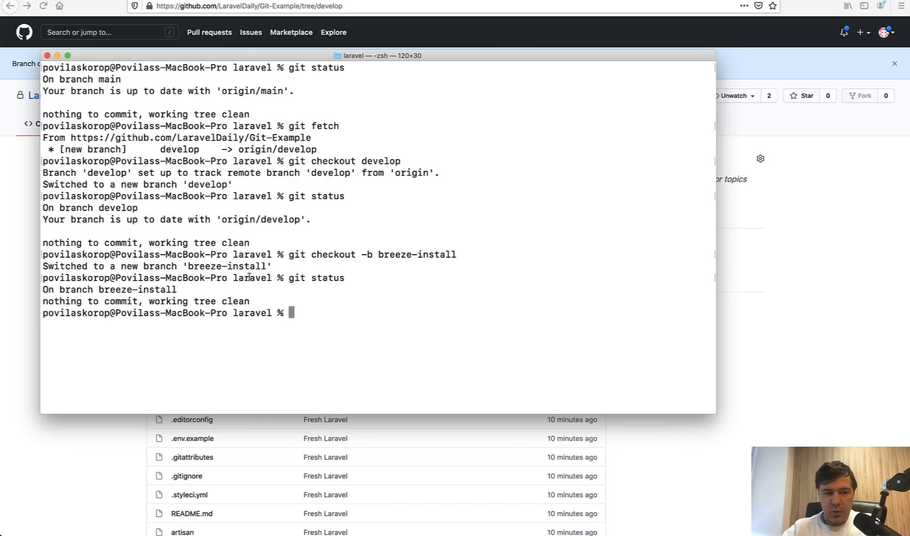
pyautogui.moveTo(406, 363)
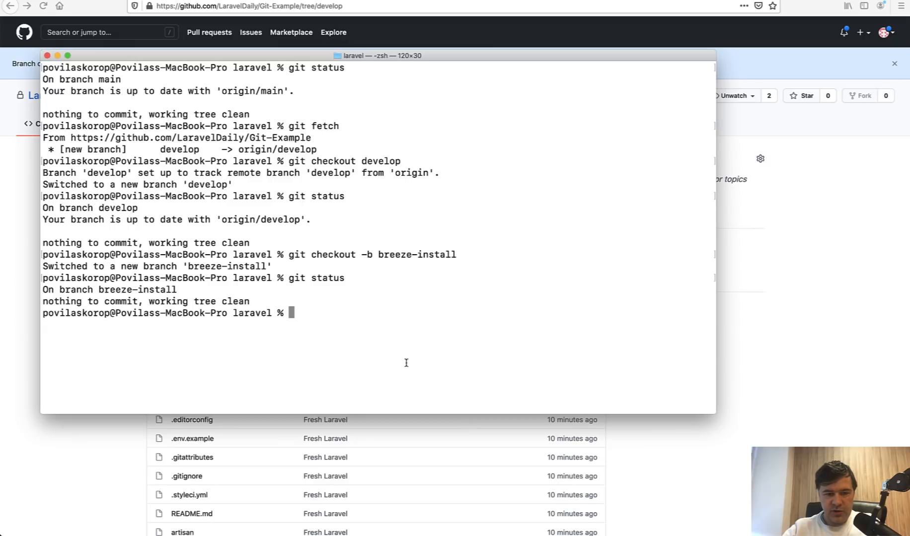
# Require laravel/breeze with Composer, run breeze:install and stage the changes.
pyautogui.write('composer require laravel/breeze')
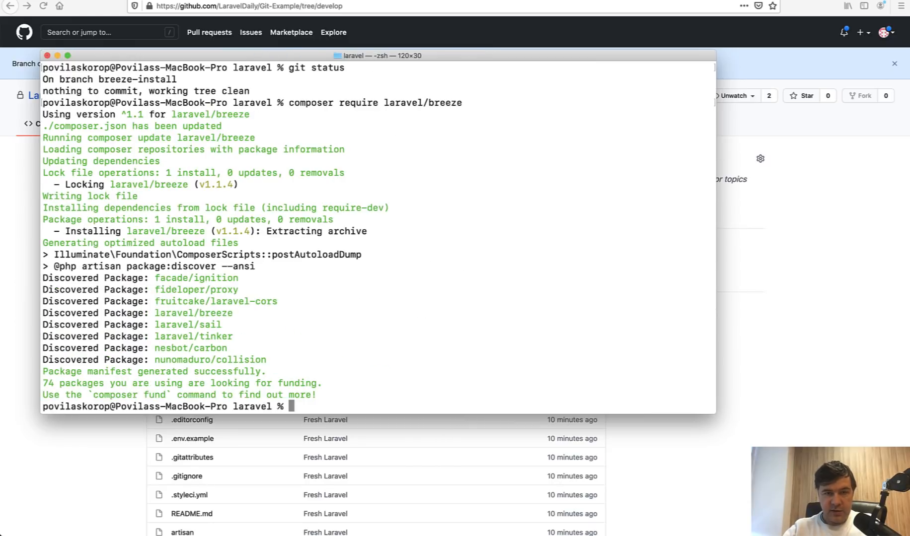
pyautogui.write('php artisan b')
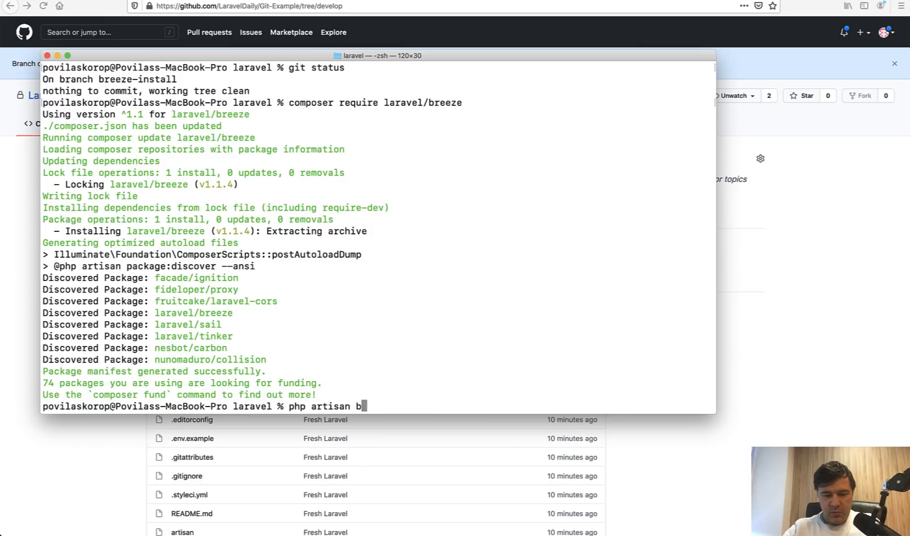
pyautogui.write('reeze:install')
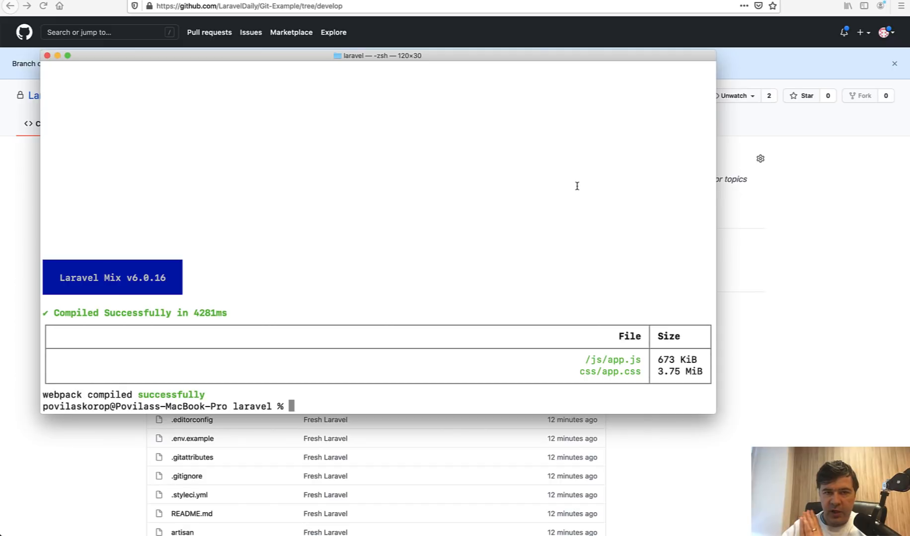
pyautogui.write('git add .')
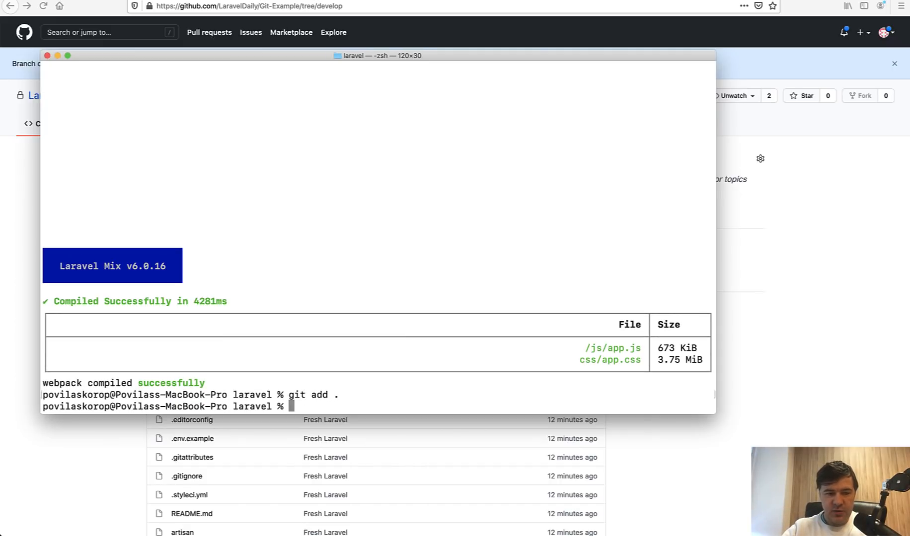
# Commit the changes as "Laravel Breeze", confirm a clean tree and push the branch.
pyautogui.write('git commit -m "')
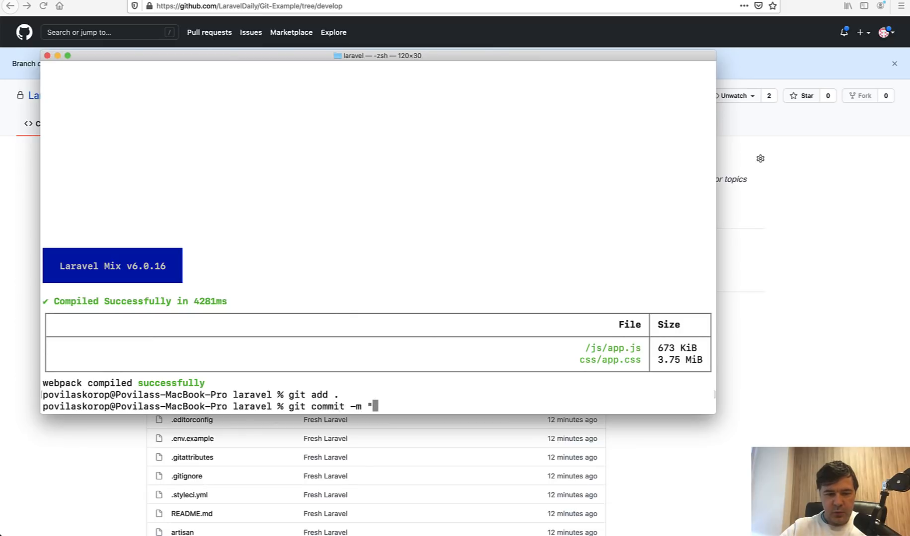
pyautogui.write('Laravel Bre')
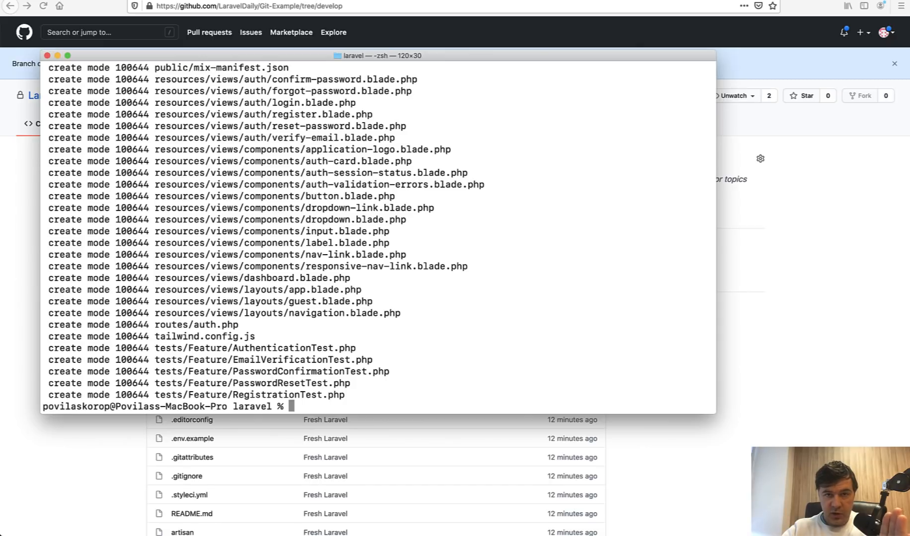
pyautogui.write('git startus')
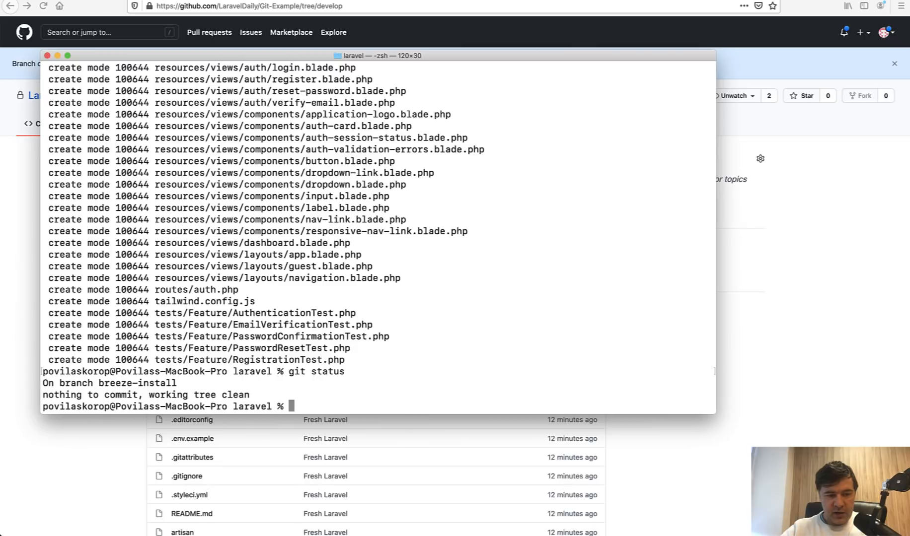
pyautogui.write('git push')
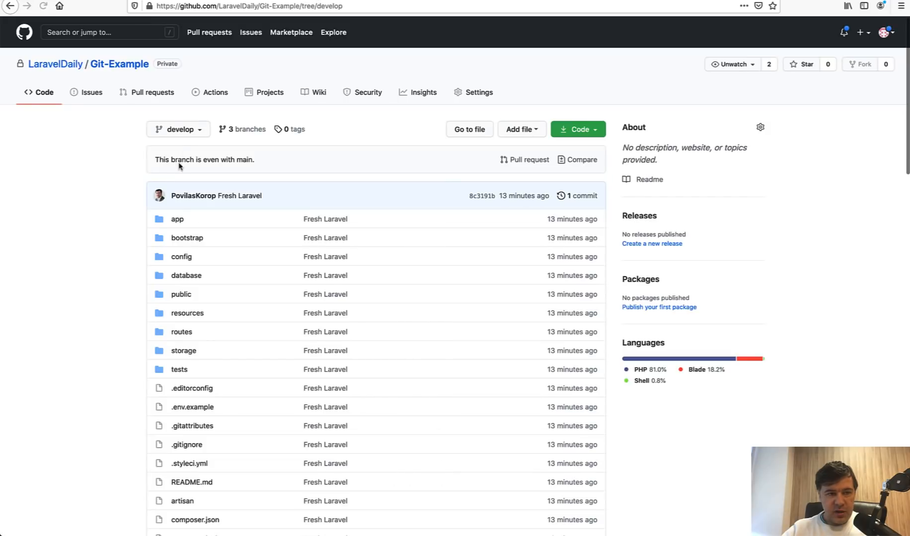
# Switch the repository view to the breeze-install branch.
pyautogui.click(178, 129)
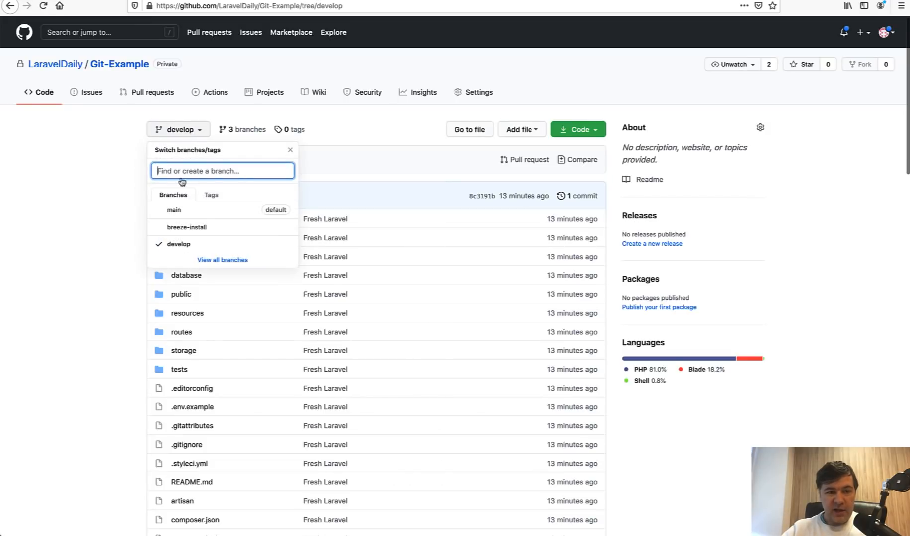
pyautogui.moveTo(187, 228)
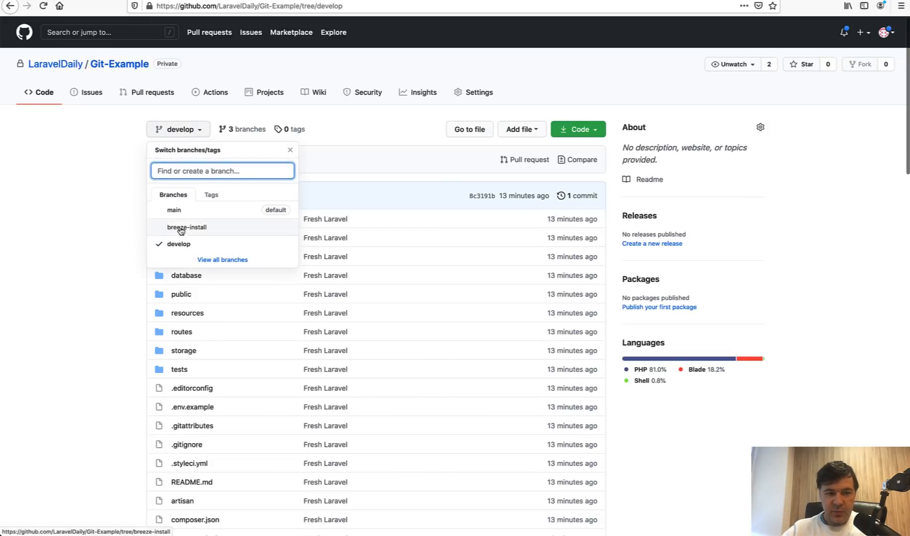
pyautogui.click(290, 150)
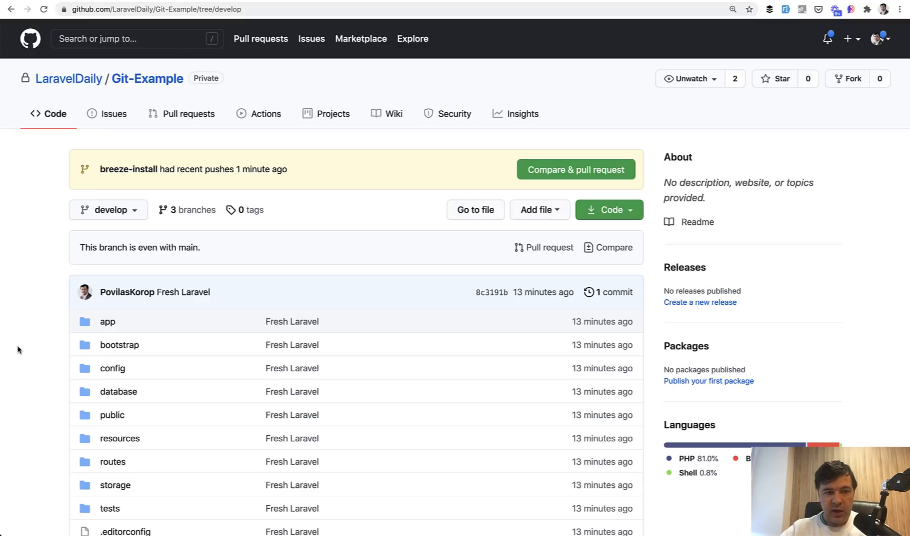
pyautogui.moveTo(260, 180)
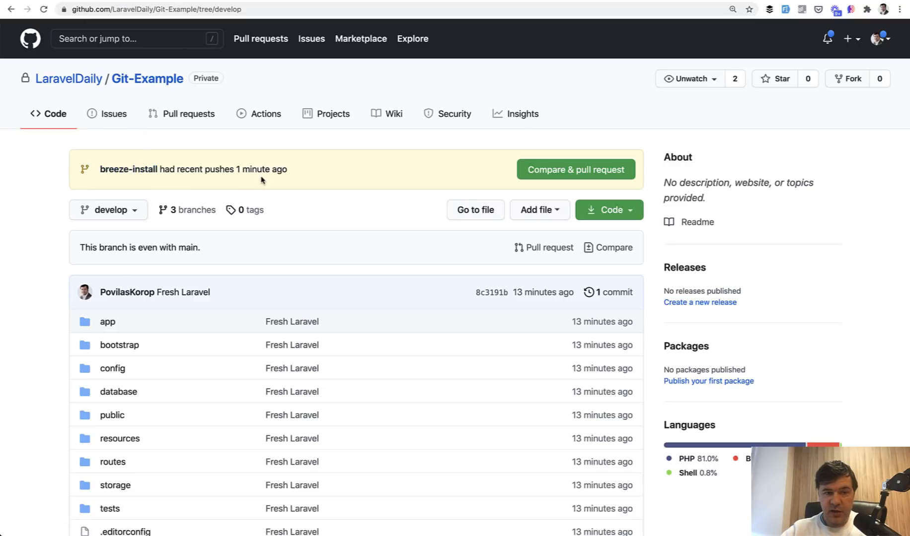
pyautogui.moveTo(302, 172)
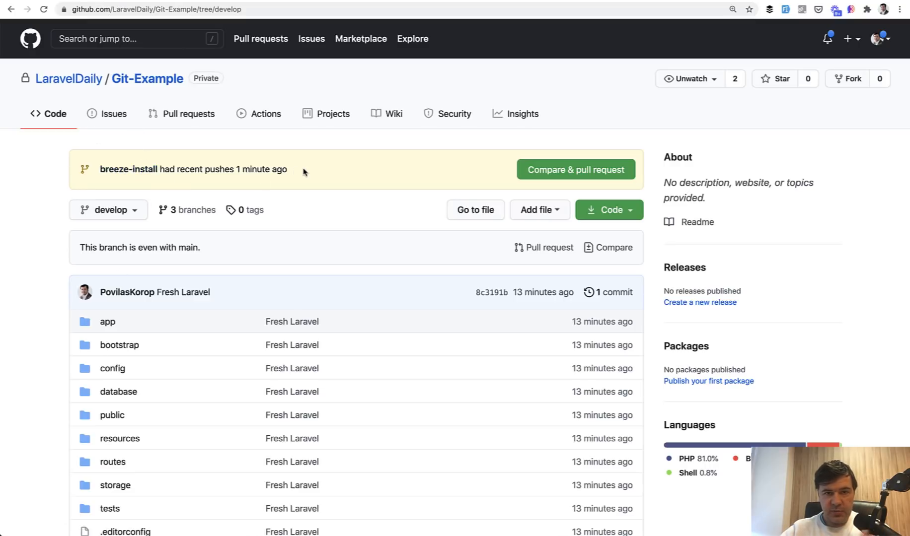
pyautogui.moveTo(370, 211)
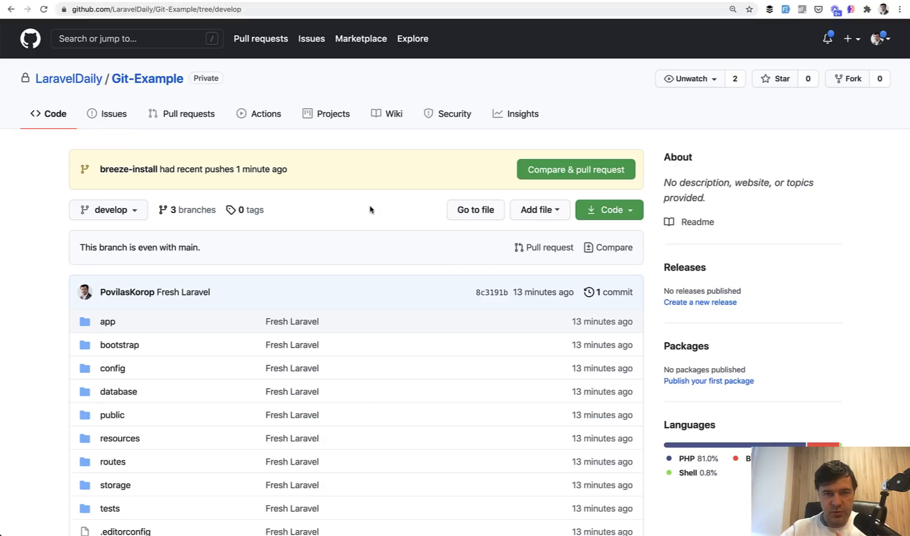
pyautogui.moveTo(529, 190)
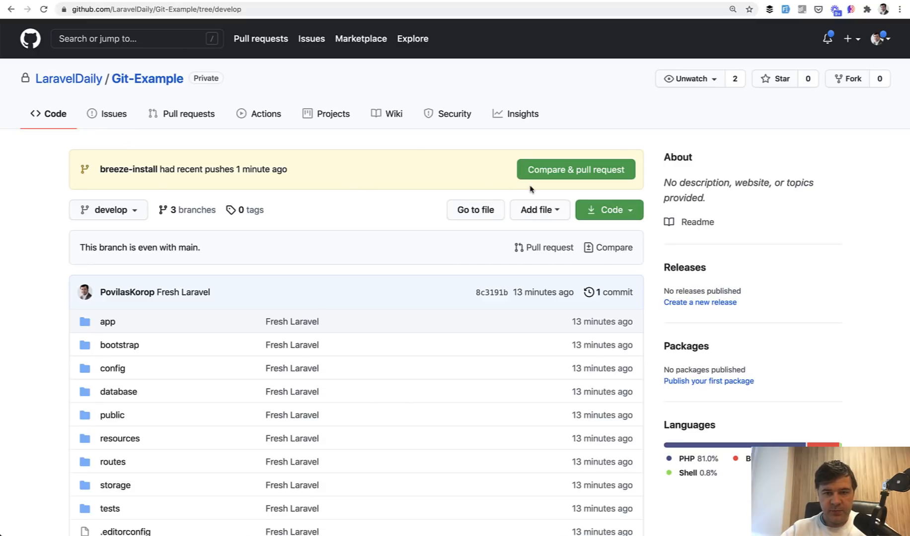
# Start the pull request for breeze-install and set its base branch to develop.
pyautogui.click(574, 170)
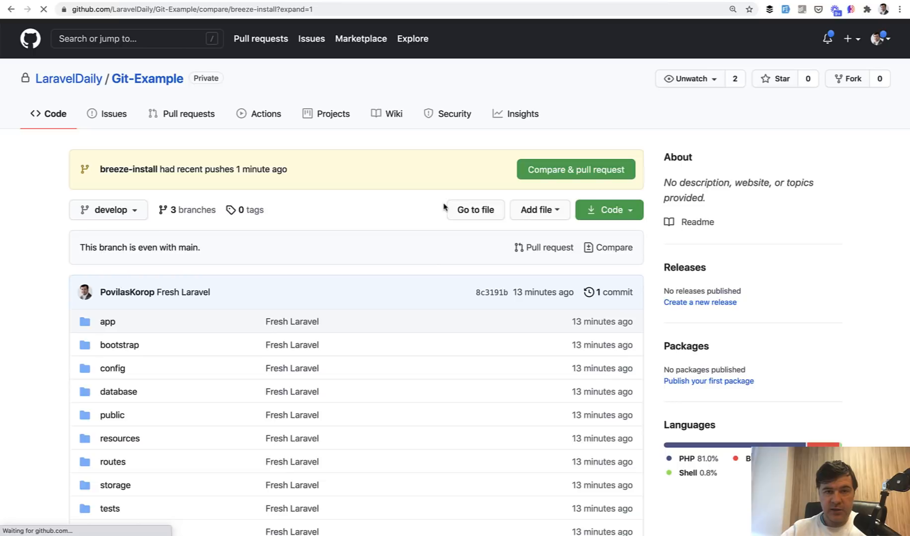
pyautogui.click(576, 168)
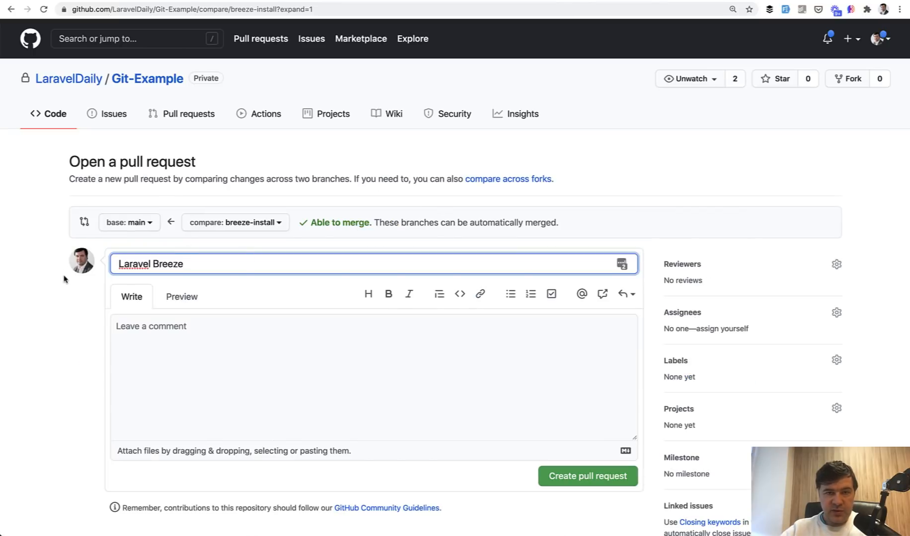
pyautogui.moveTo(65, 308)
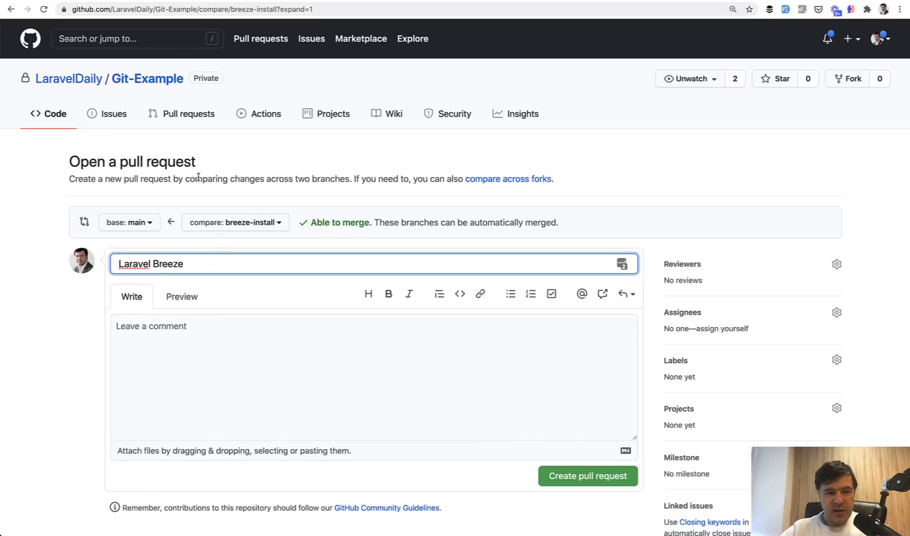
pyautogui.moveTo(227, 236)
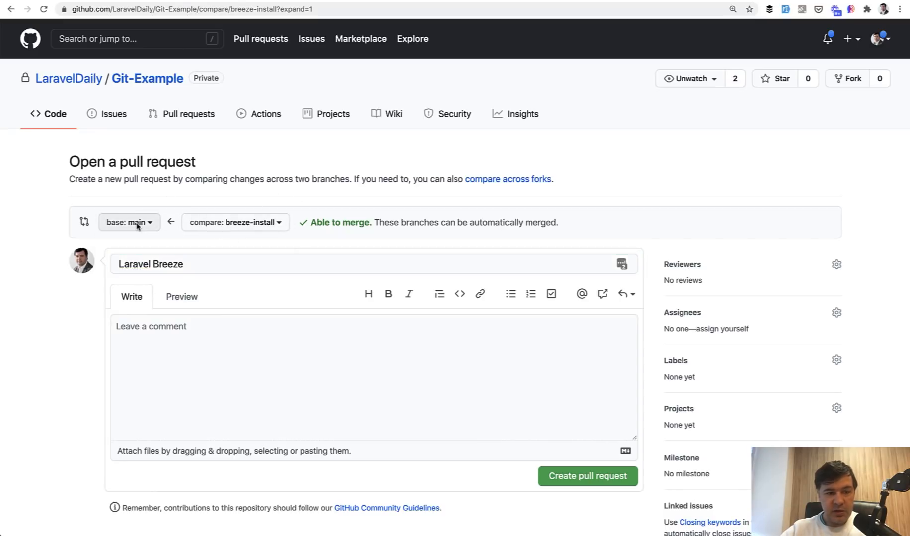
pyautogui.click(128, 222)
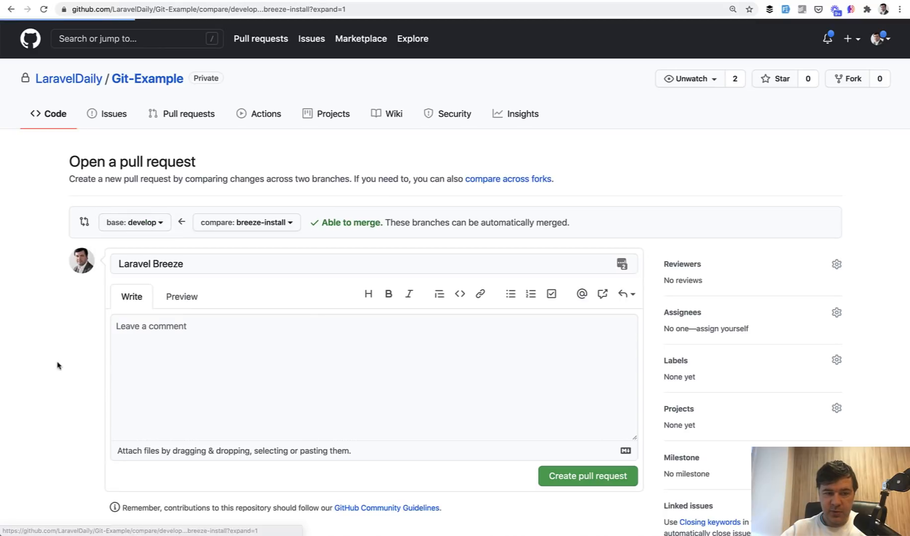
pyautogui.click(371, 264)
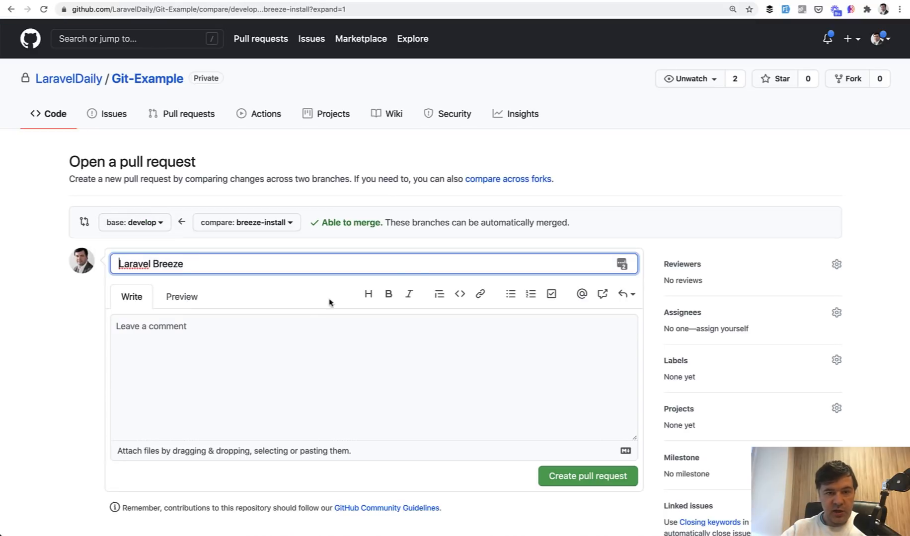
pyautogui.scroll(-3)
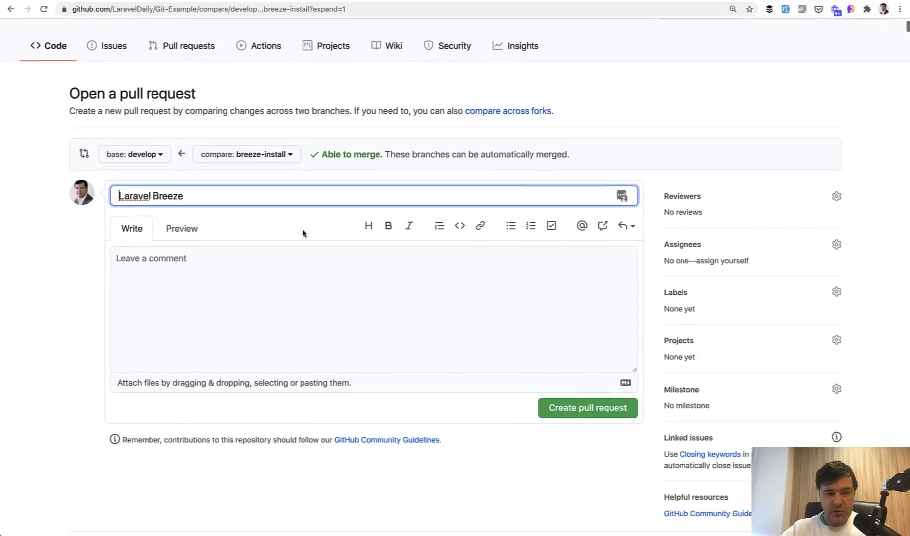
pyautogui.scroll(-3)
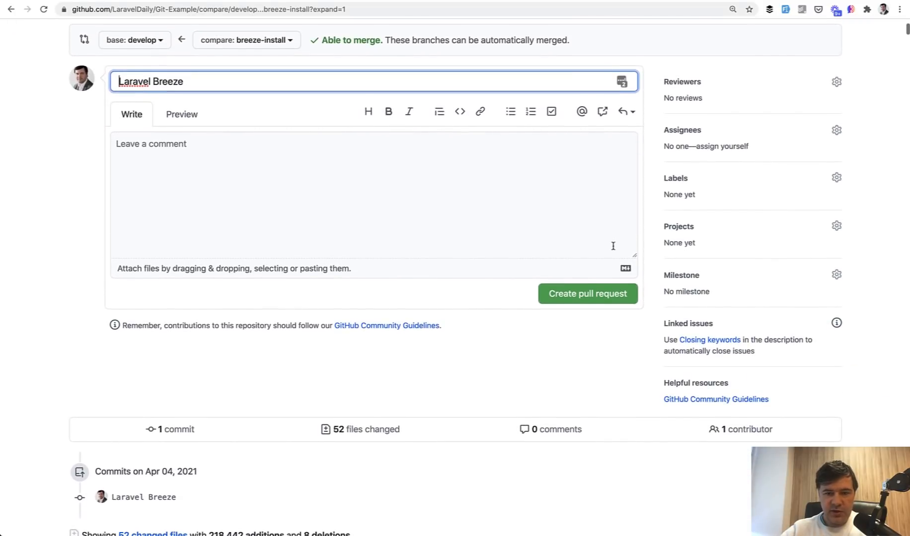
# Create pull request #1 'Laravel Breeze' merging breeze-install into develop.
pyautogui.click(587, 294)
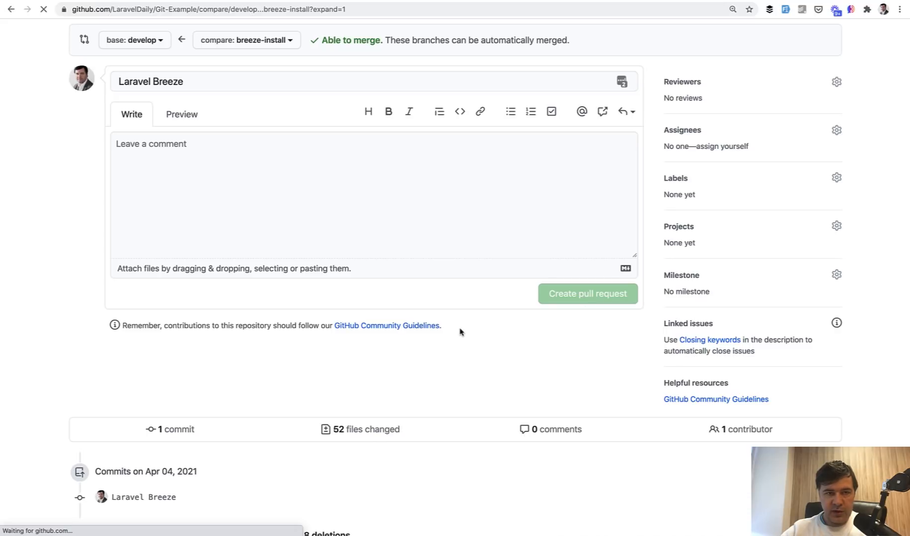
pyautogui.click(587, 294)
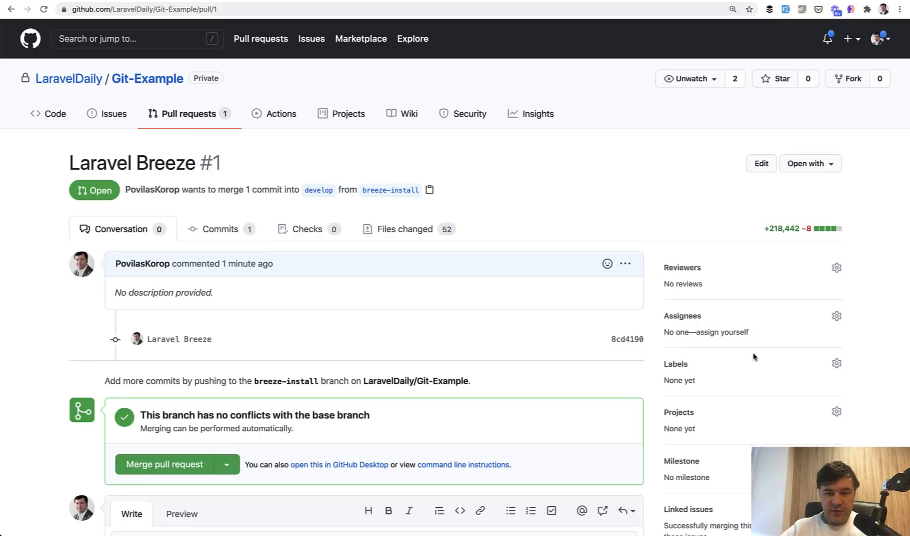
pyautogui.moveTo(636, 185)
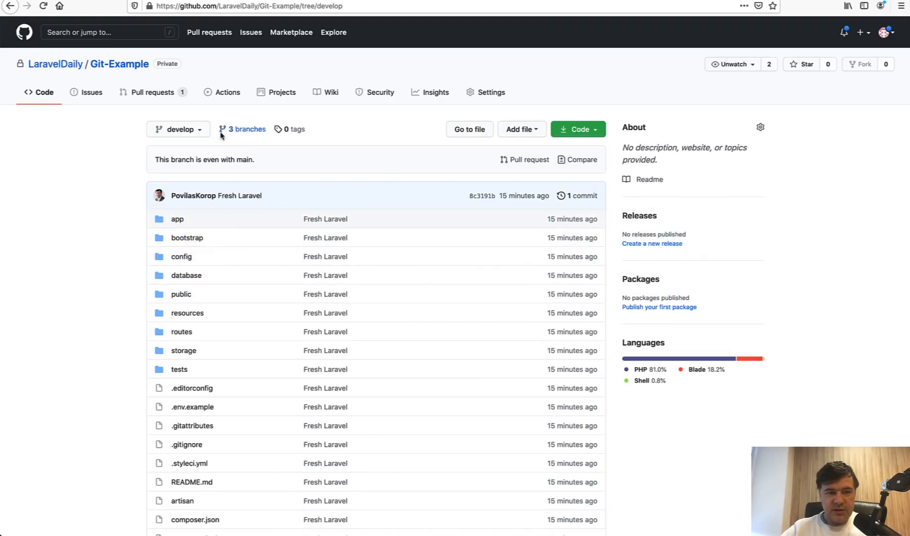
# Reopen 'Laravel Breeze' from the pulls list, review its 52 changed files, return to Conversation.
pyautogui.click(153, 92)
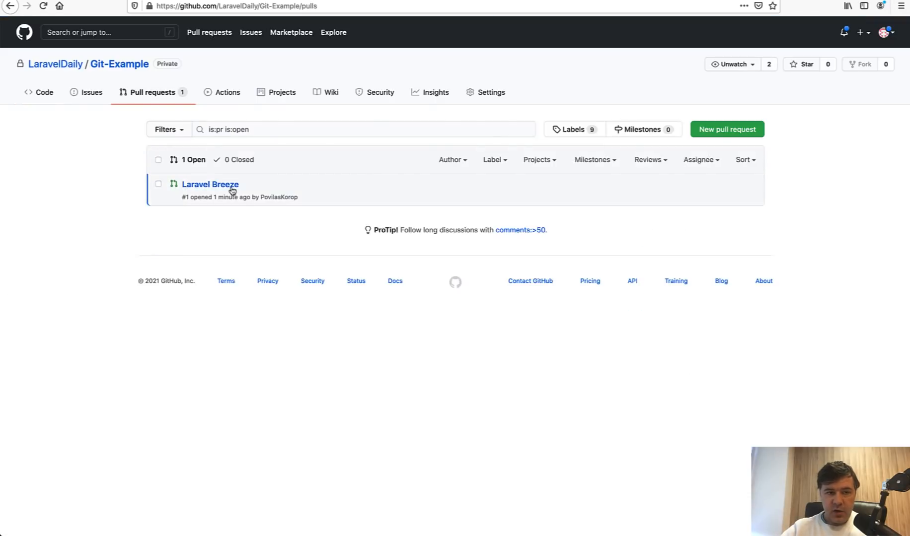
pyautogui.click(209, 184)
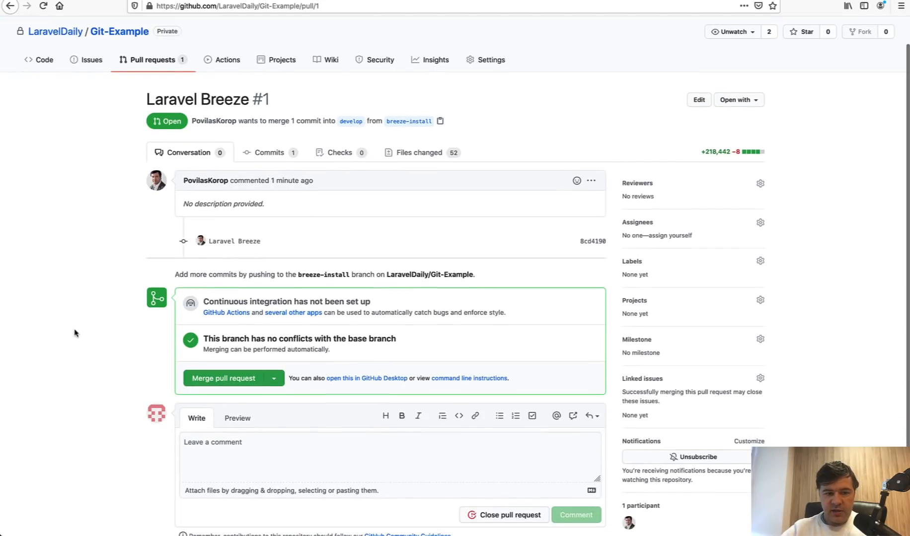
pyautogui.click(417, 152)
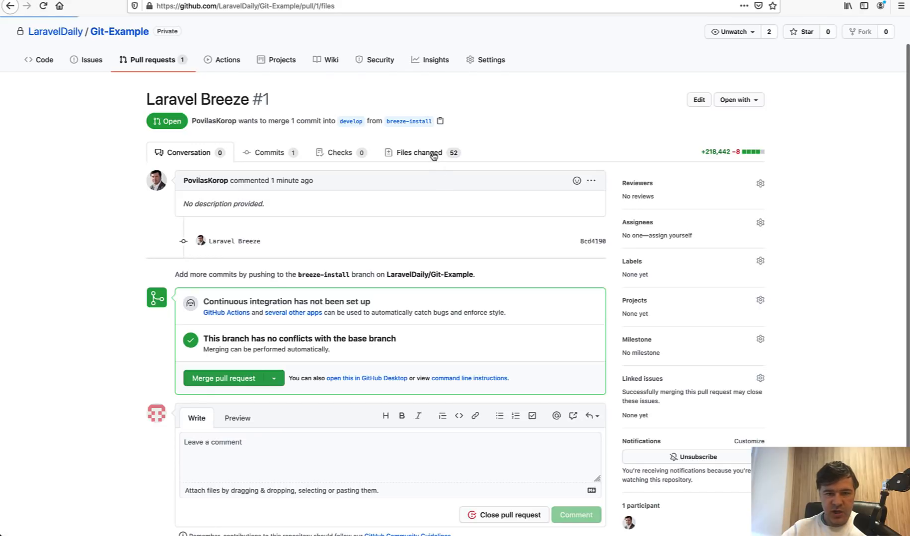
pyautogui.click(418, 152)
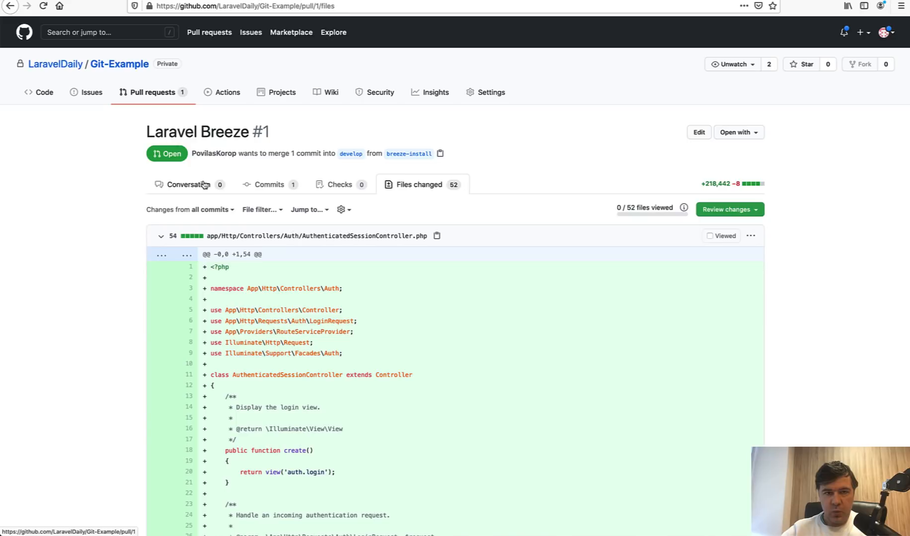
pyautogui.click(187, 184)
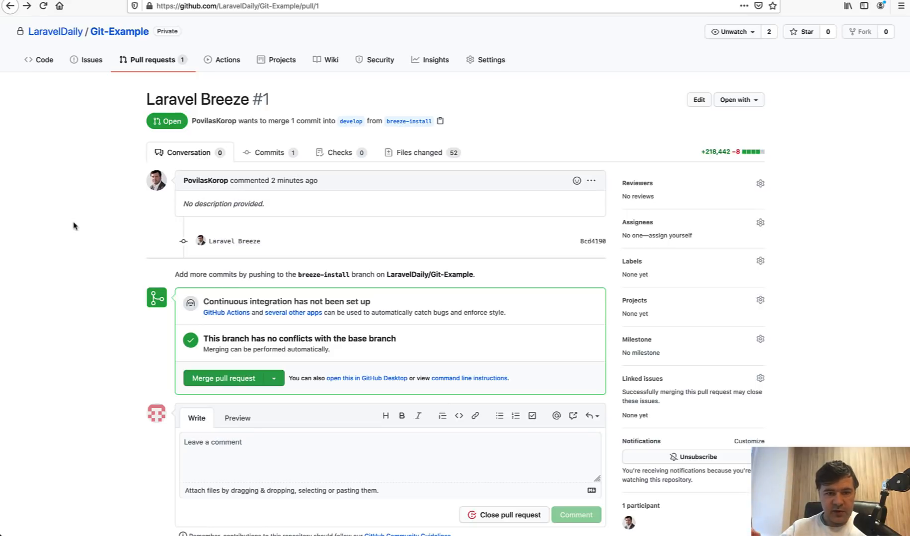
pyautogui.moveTo(180, 412)
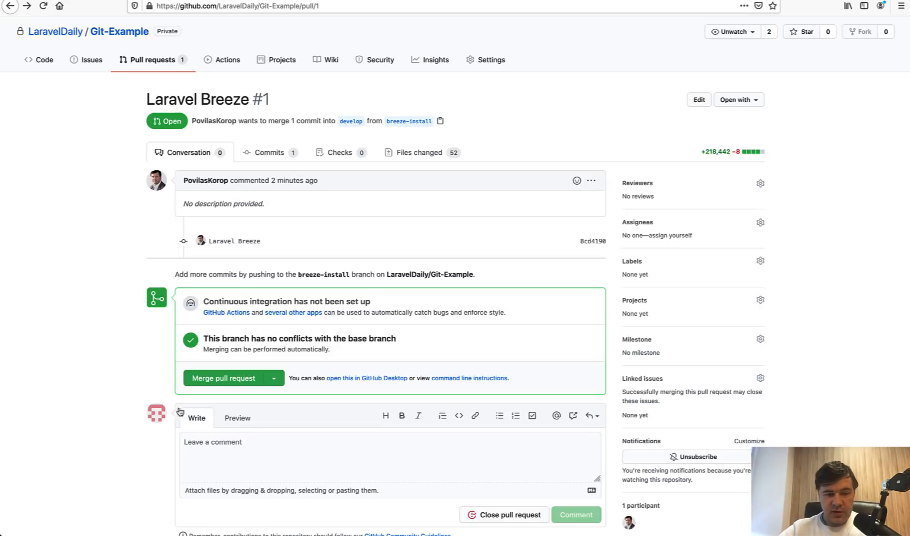
pyautogui.moveTo(11, 394)
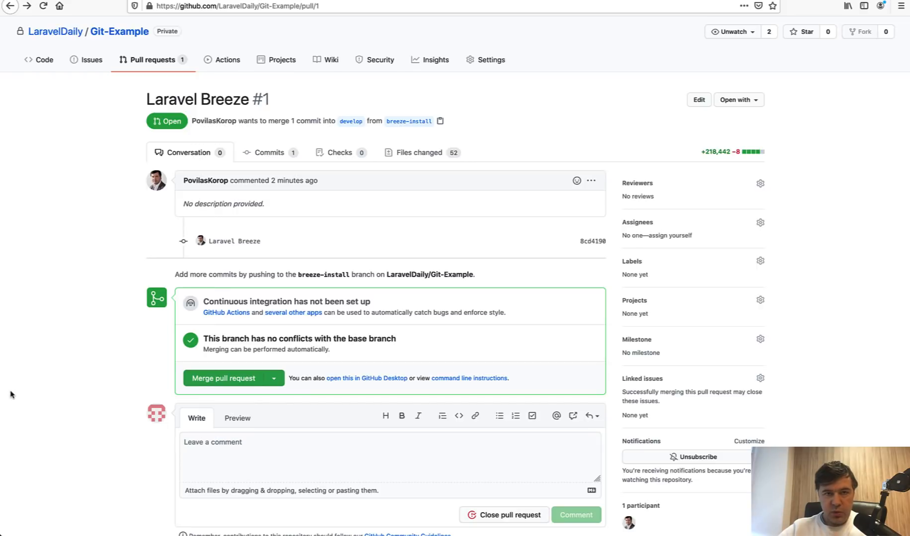